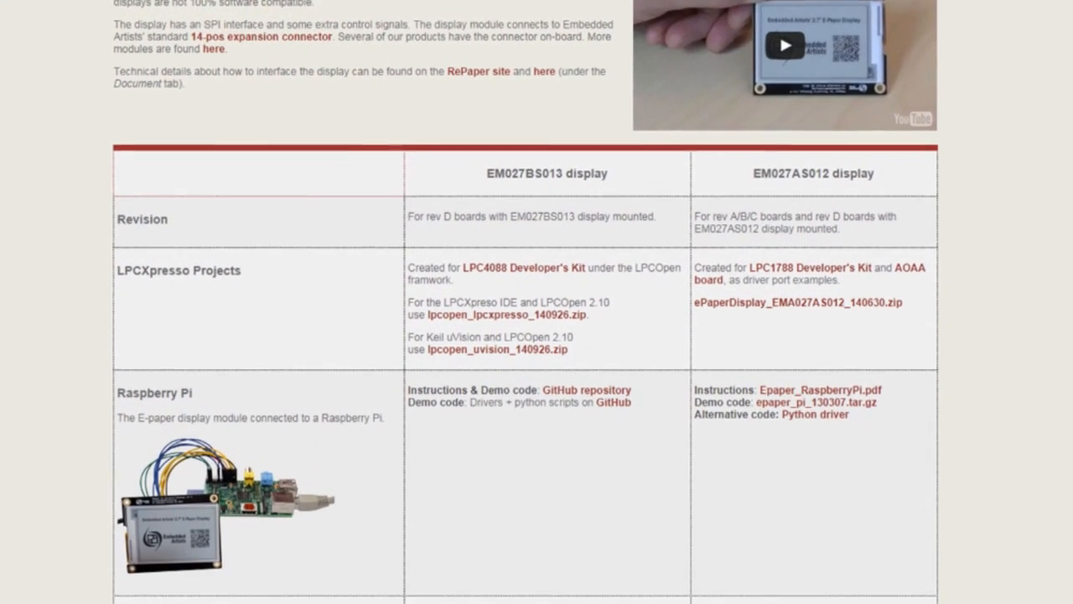
{"action": "scroll", "scroll_direction": "down", "scroll_amount": 3}
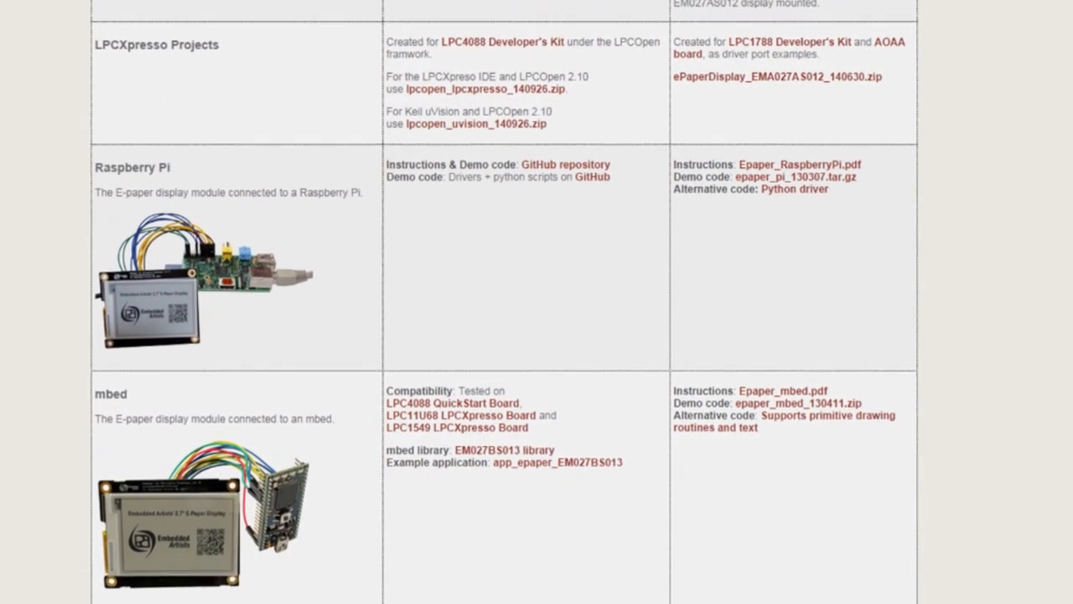
{"action": "scroll", "scroll_direction": "down", "scroll_amount": 3}
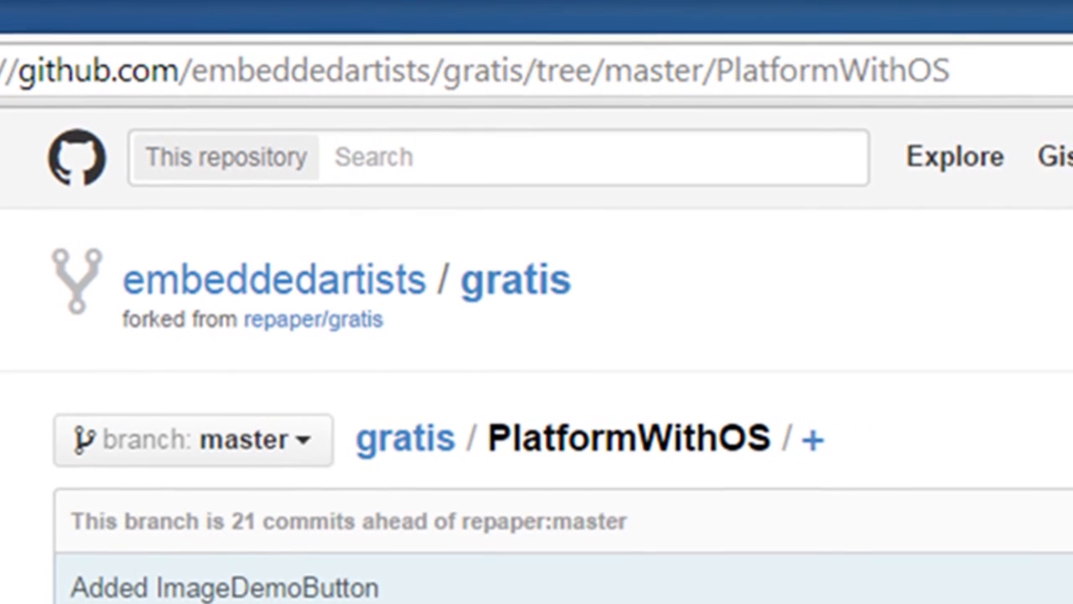
{"action": "scroll", "scroll_direction": "down", "scroll_amount": 3}
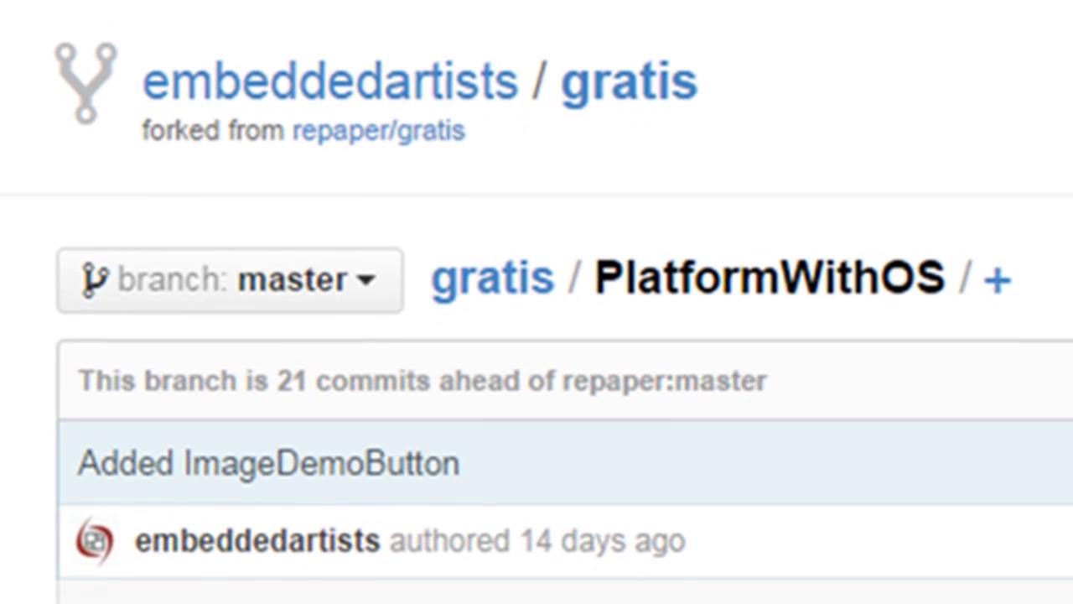
{"action": "scroll", "scroll_direction": "down", "scroll_amount": 3}
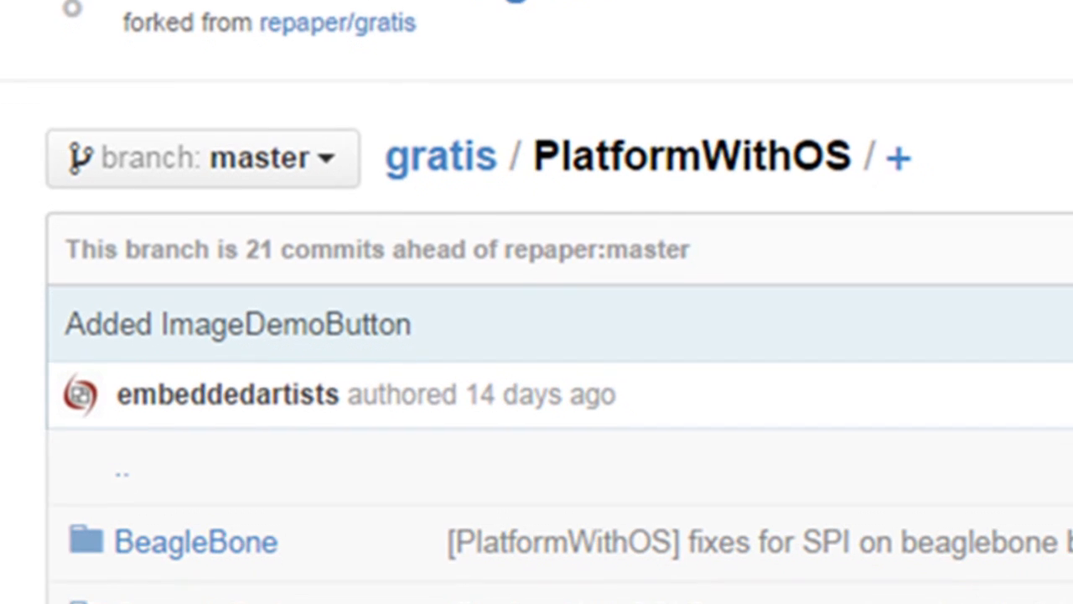
{"action": "scroll", "scroll_direction": "down", "scroll_amount": 3}
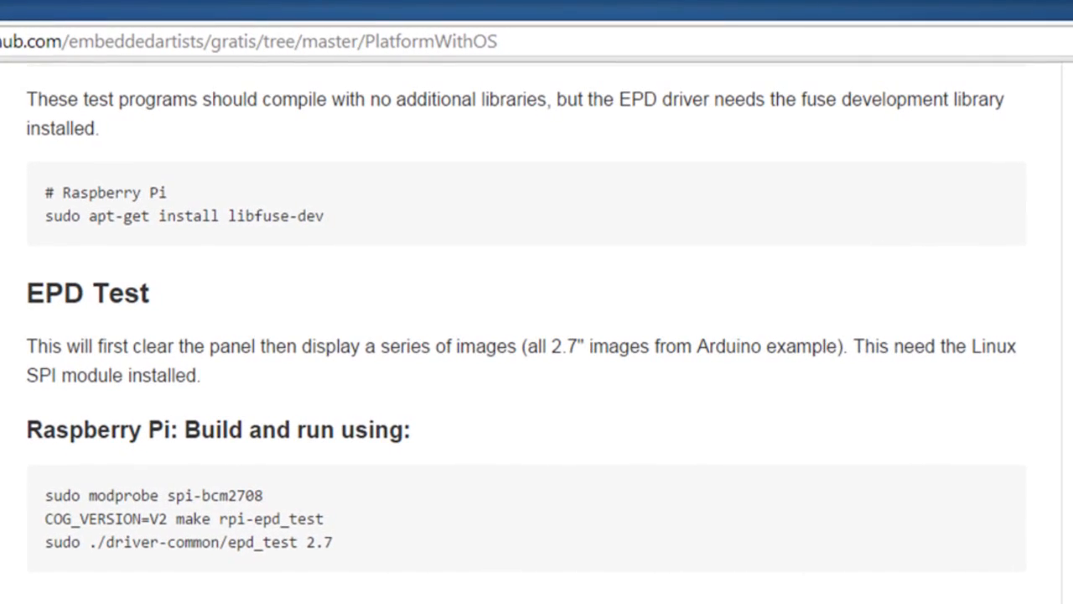
{"action": "scroll", "scroll_direction": "down", "scroll_amount": 3}
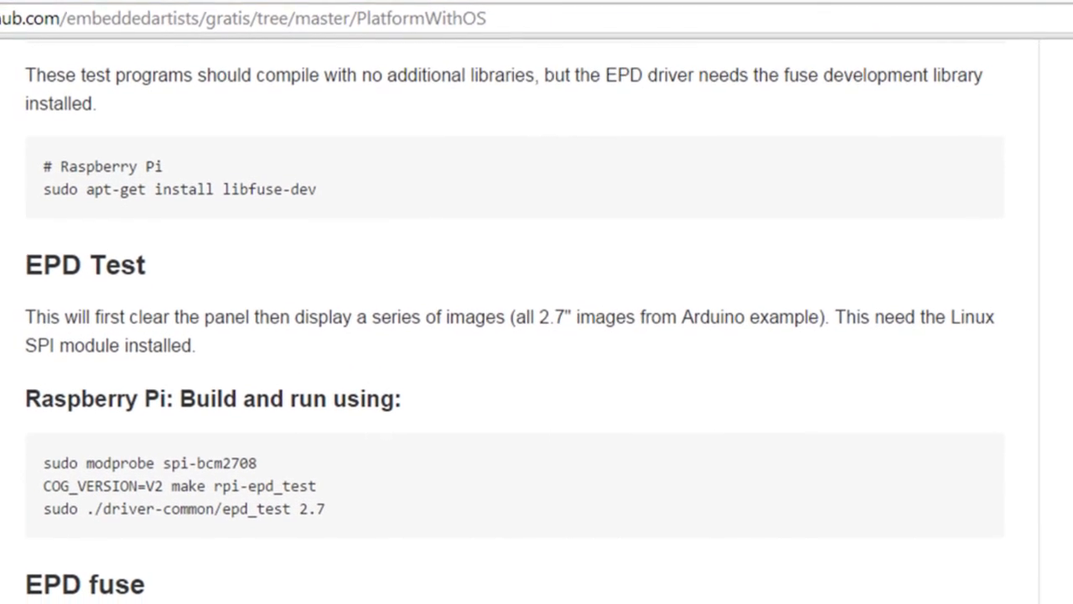
{"action": "scroll", "scroll_direction": "up", "scroll_amount": 3}
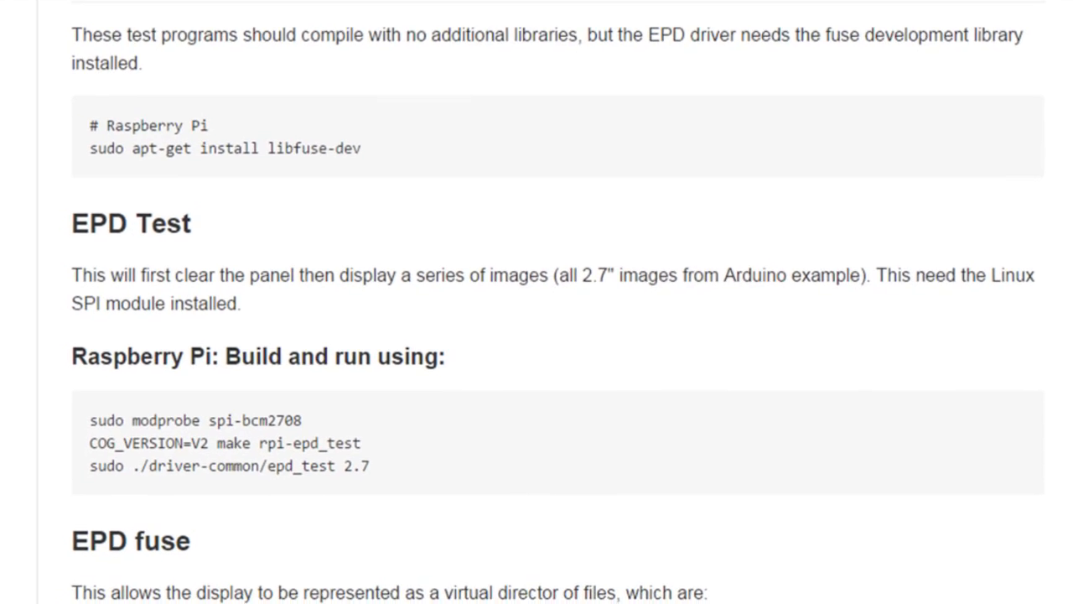
{"action": "scroll", "scroll_direction": "down", "scroll_amount": 3}
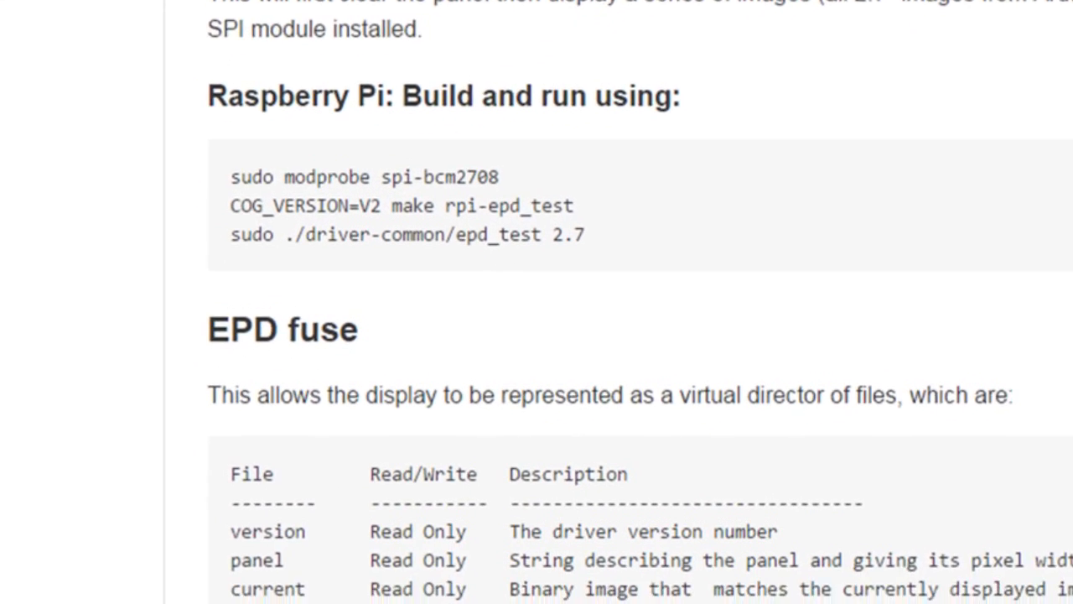
{"action": "scroll", "scroll_direction": "down", "scroll_amount": 3}
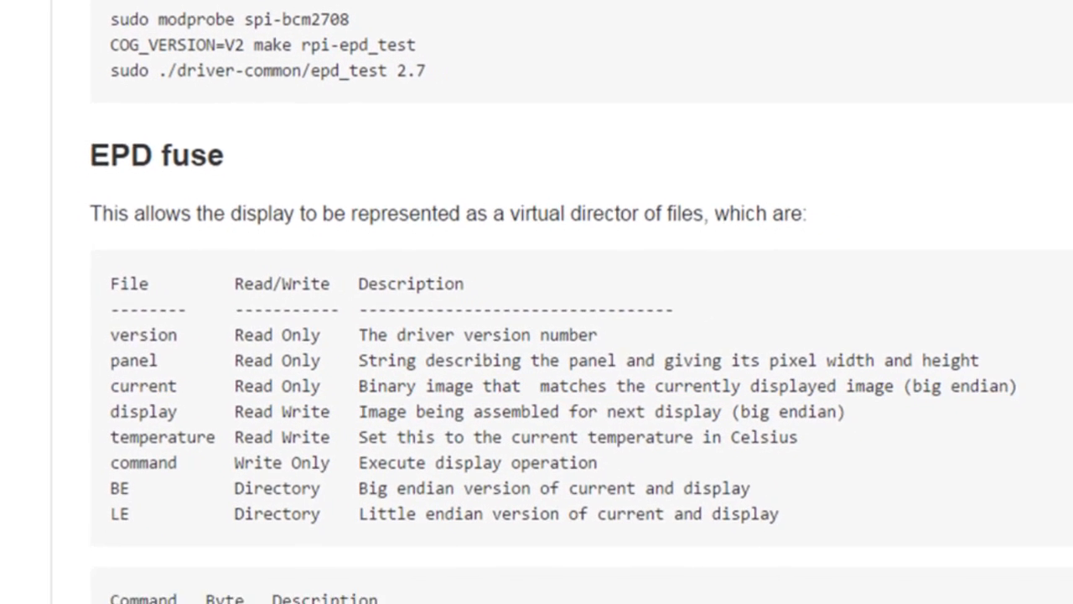
{"action": "scroll", "scroll_direction": "down", "scroll_amount": 3}
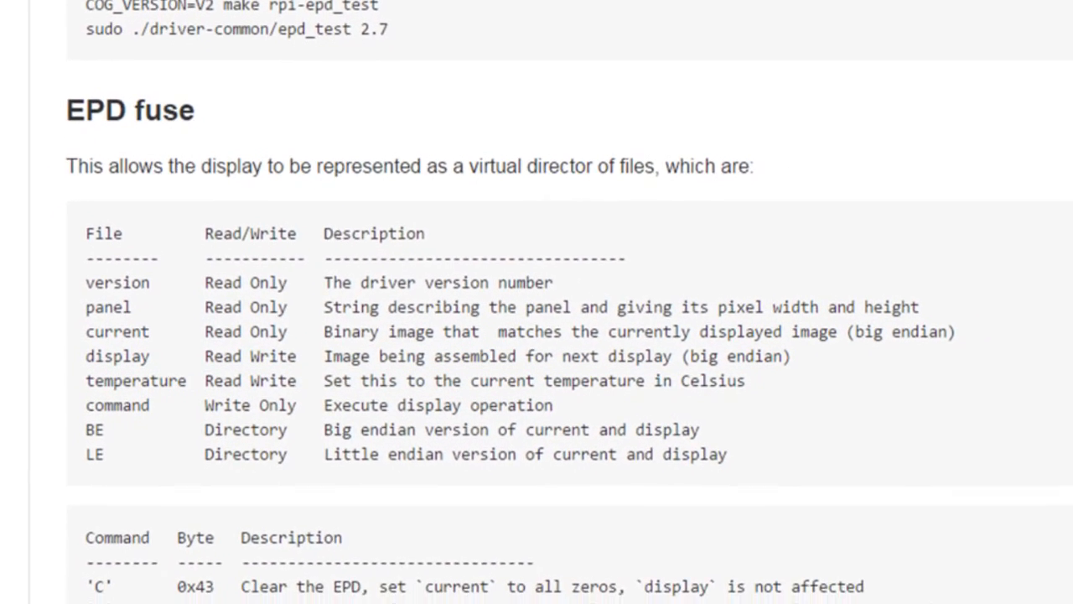
{"action": "scroll", "scroll_direction": "down", "scroll_amount": 3}
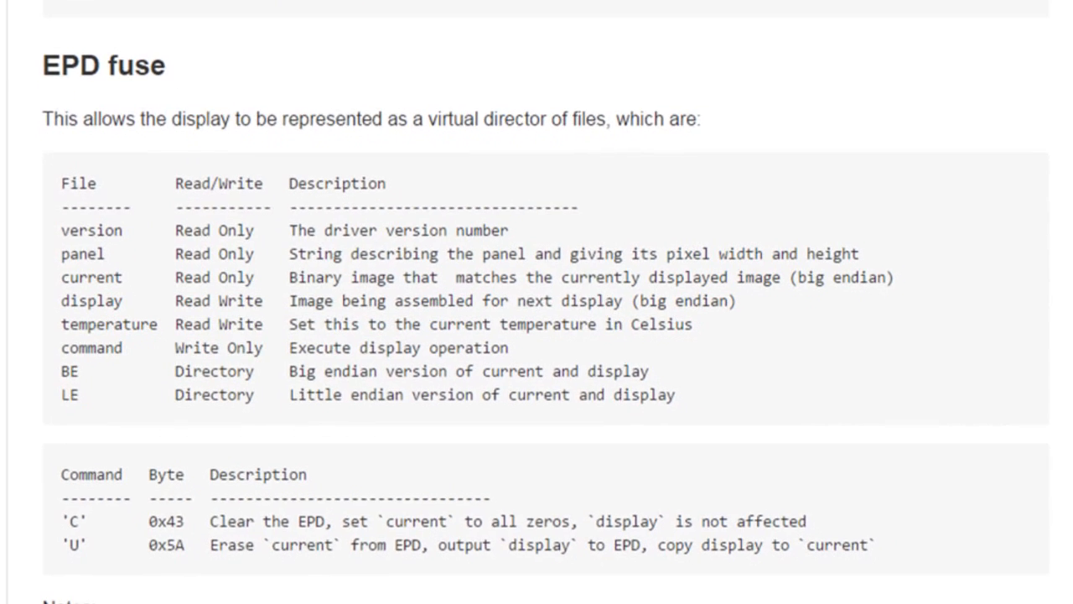